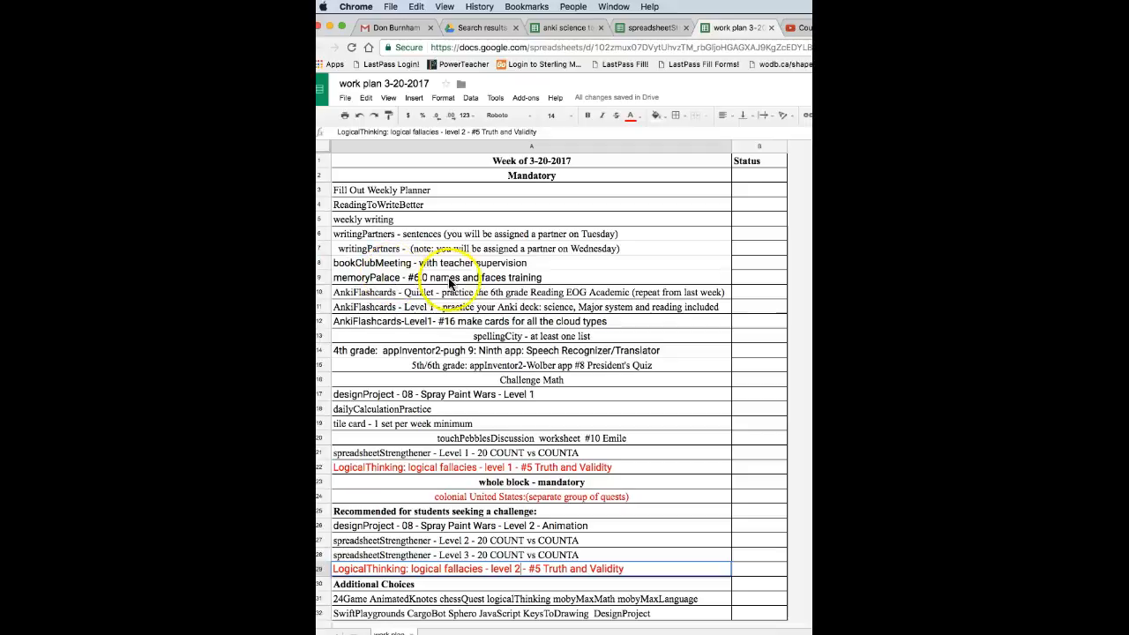
mouse_move(533, 272)
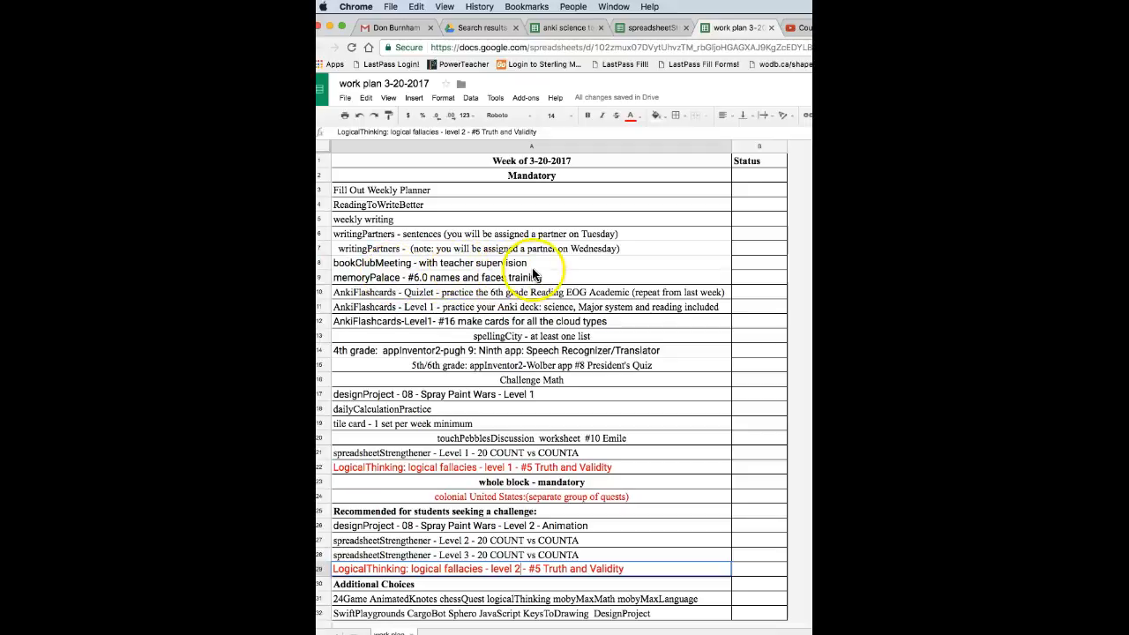
mouse_move(355, 284)
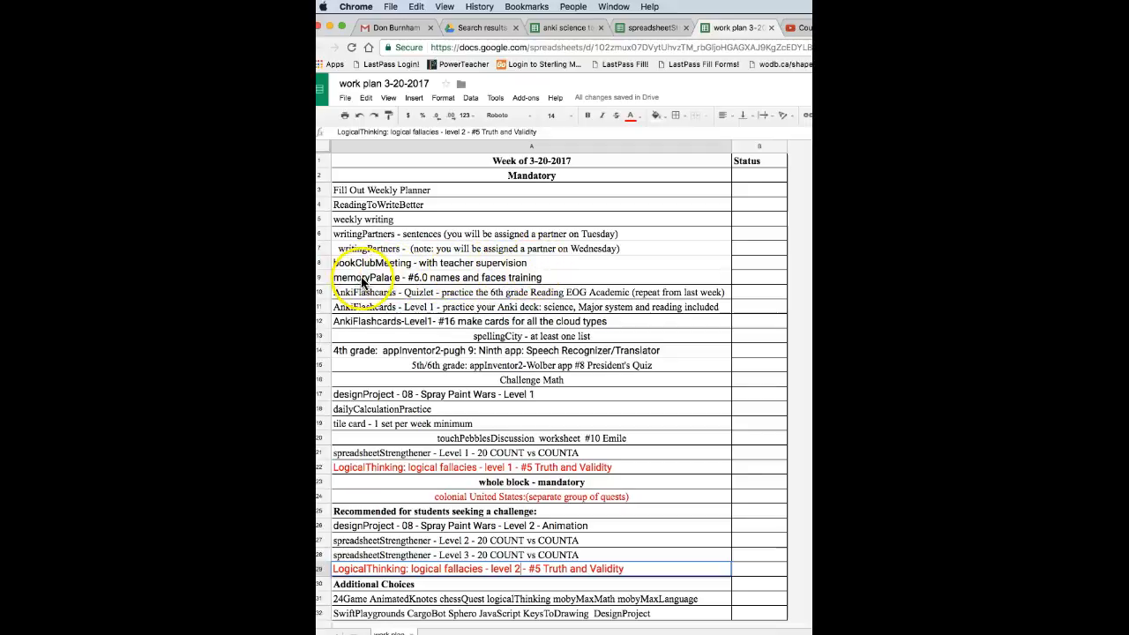
mouse_move(477, 293)
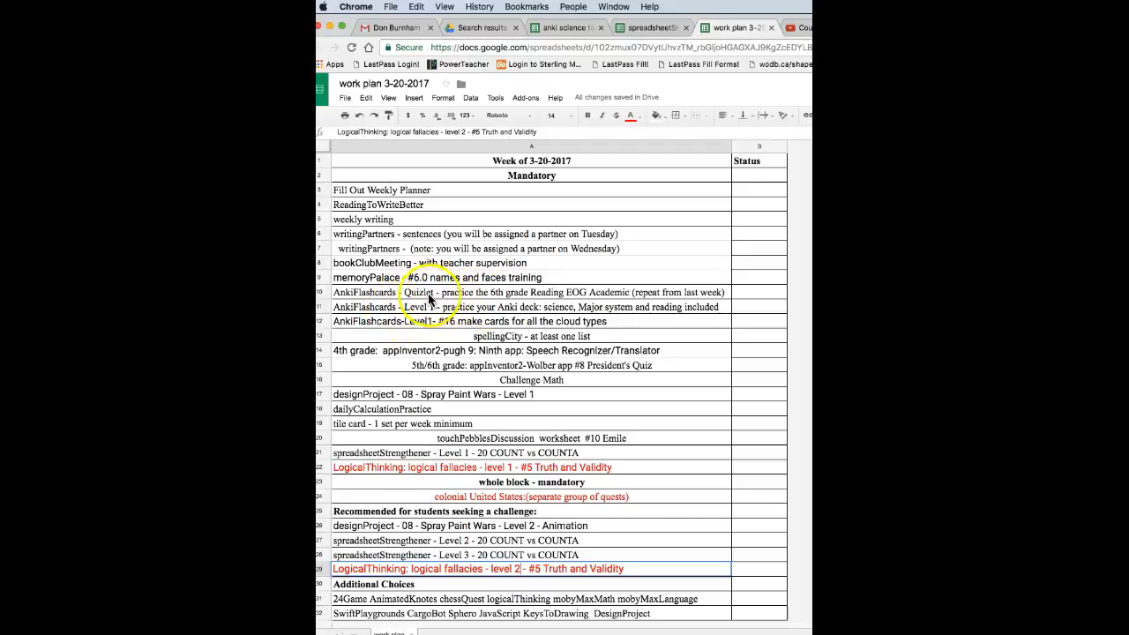
mouse_move(574, 300)
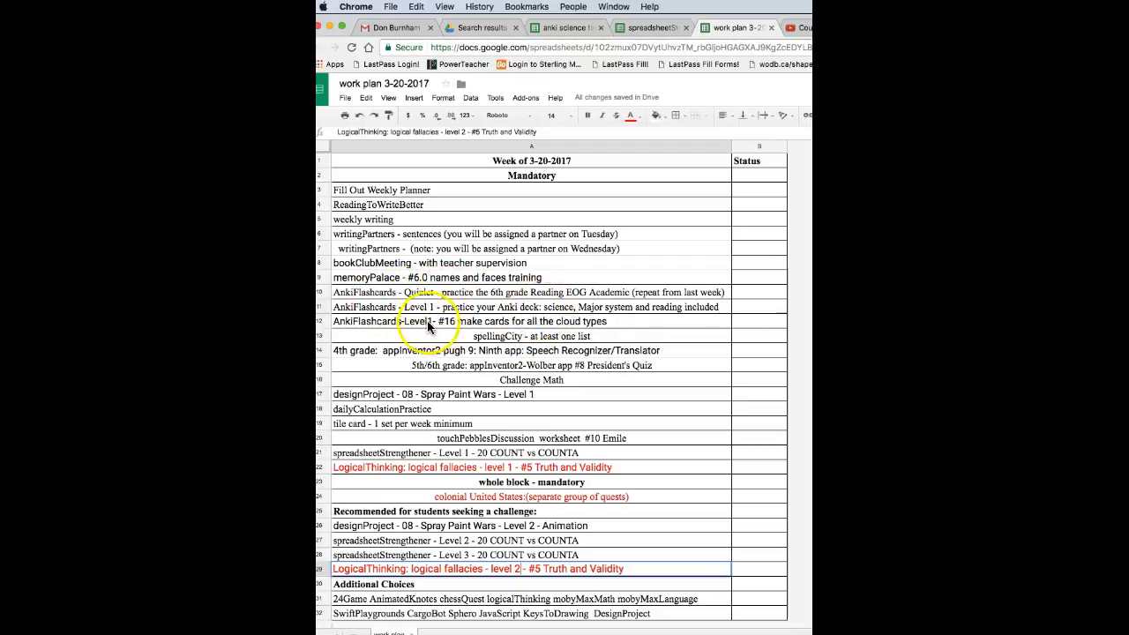
mouse_move(445, 331)
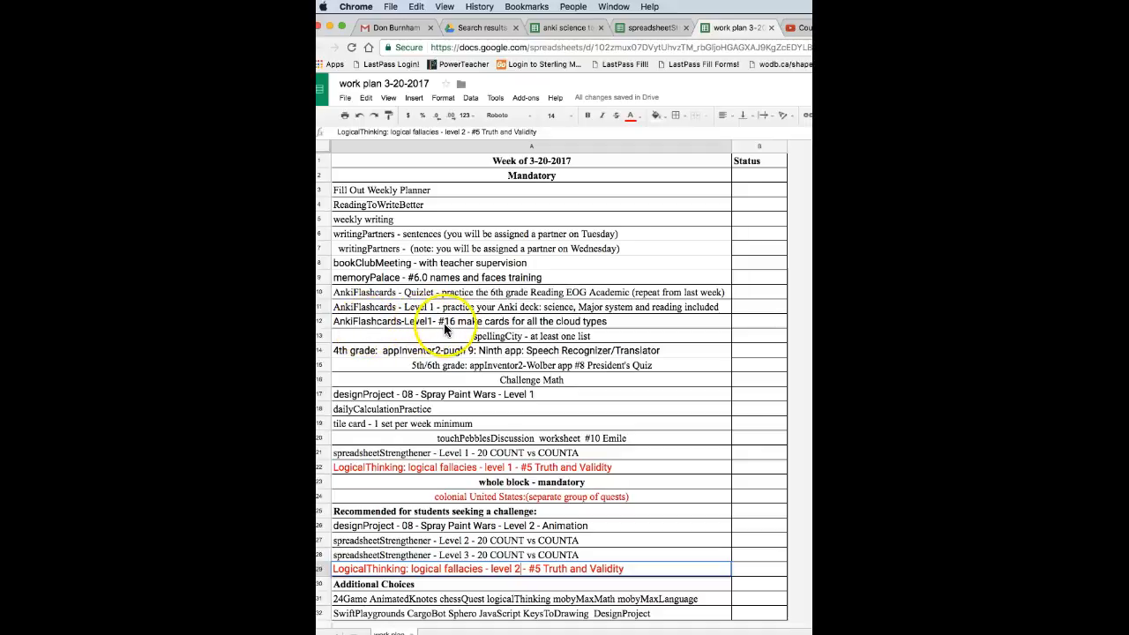
mouse_move(485, 335)
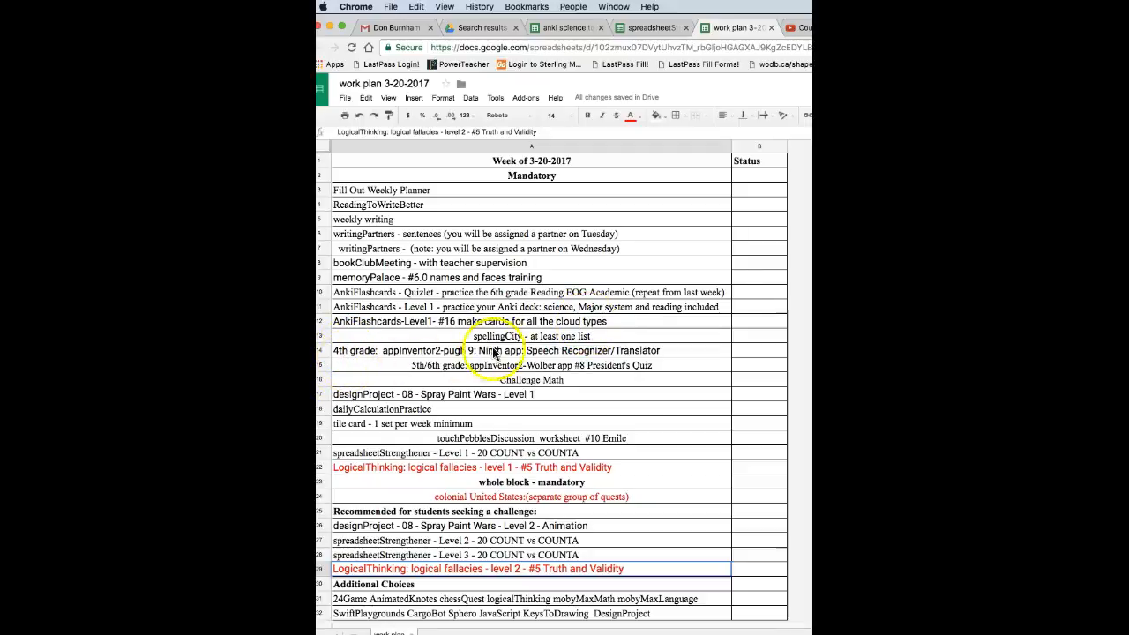
mouse_move(635, 353)
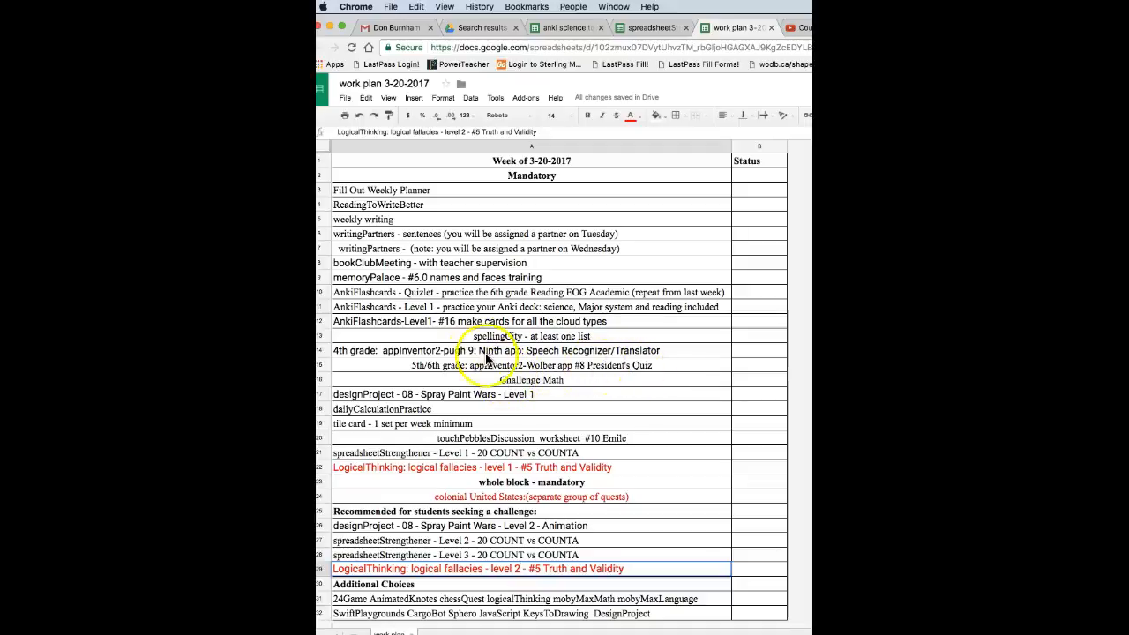
mouse_move(568, 372)
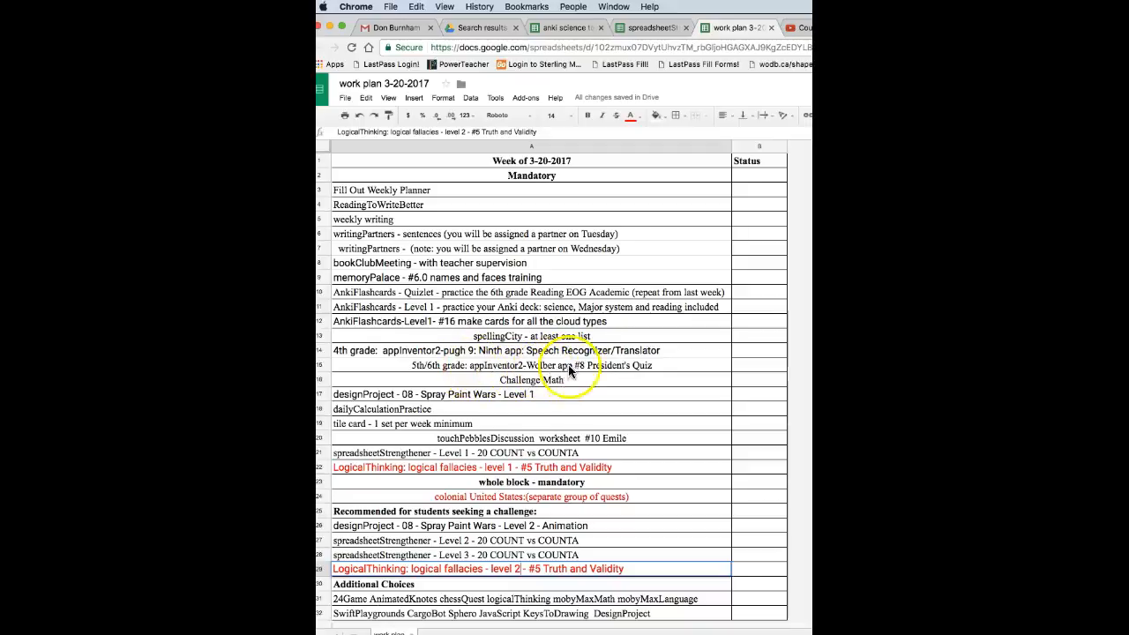
mouse_move(473, 371)
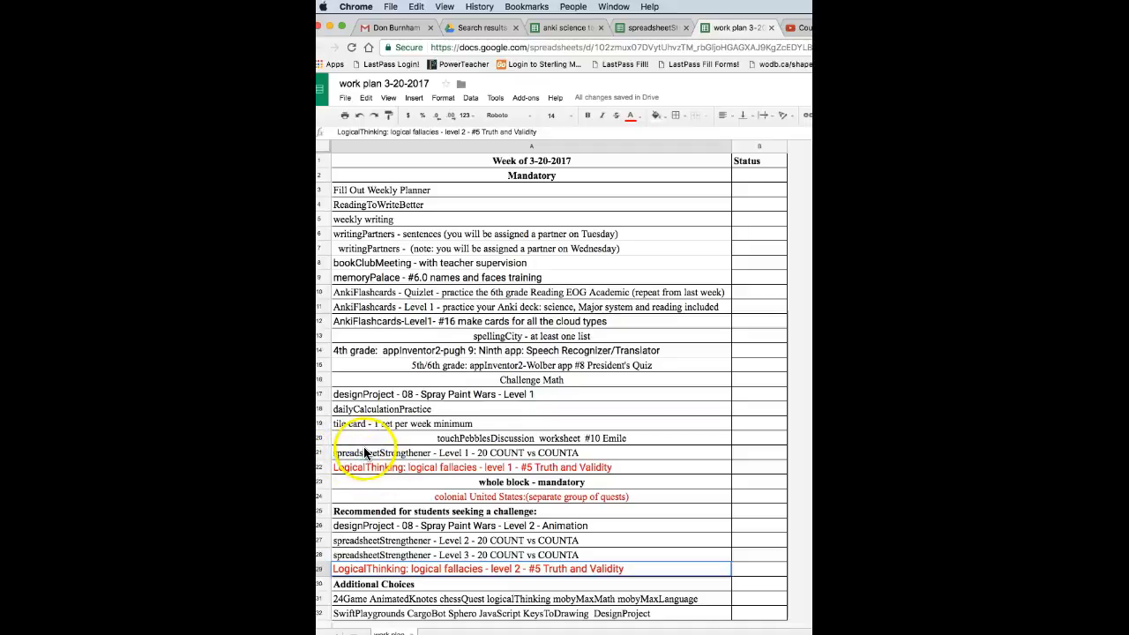
mouse_move(528, 462)
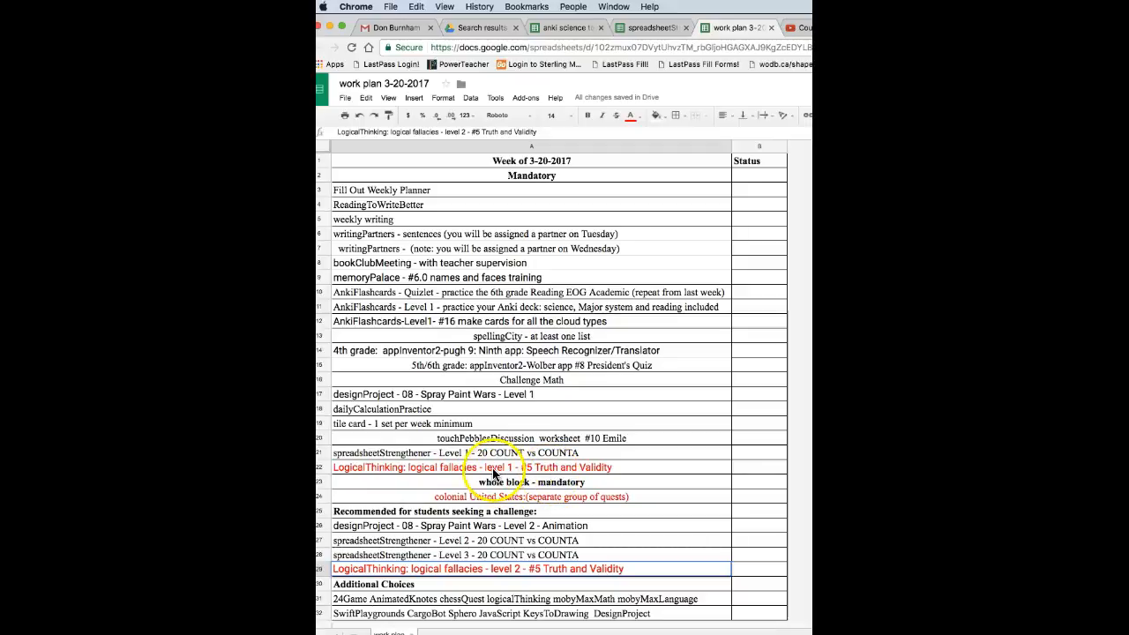
mouse_move(539, 466)
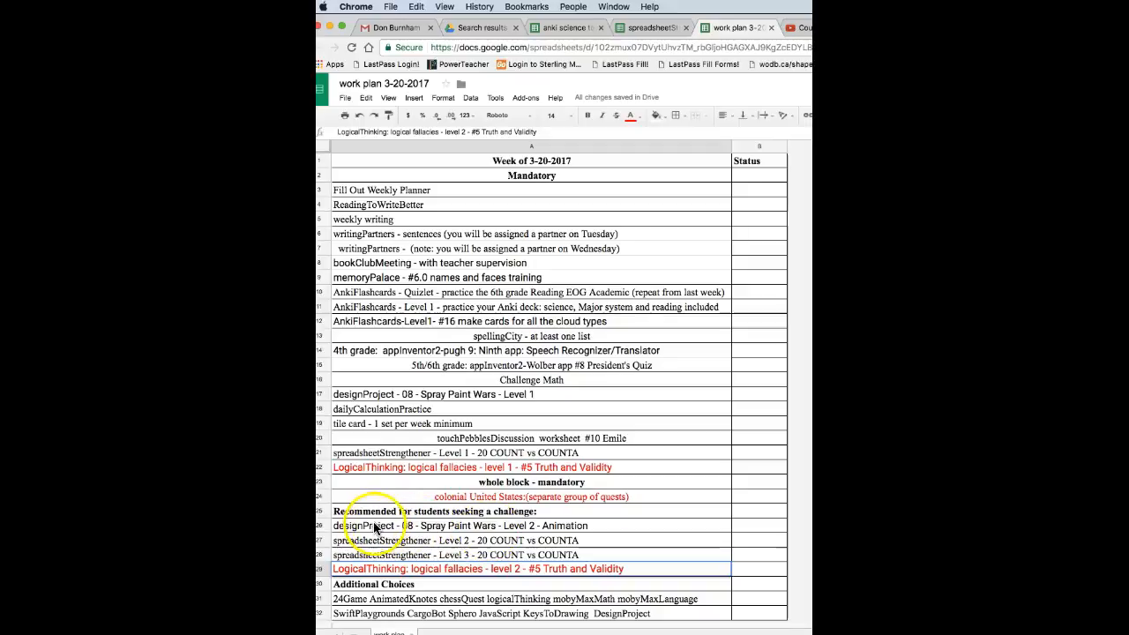
mouse_move(547, 533)
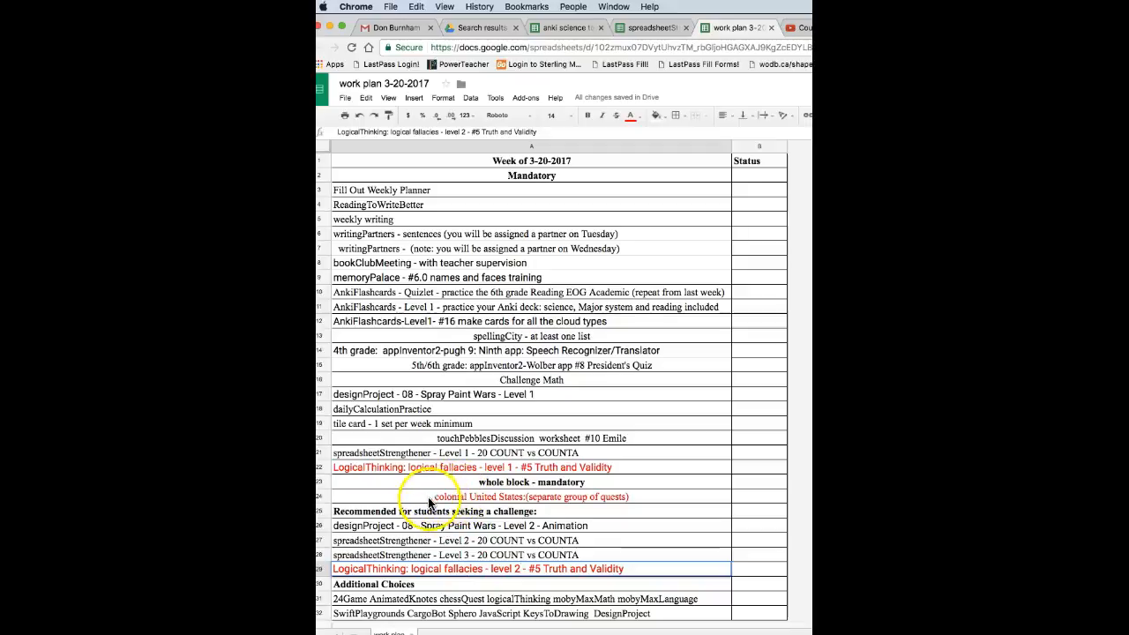
mouse_move(575, 501)
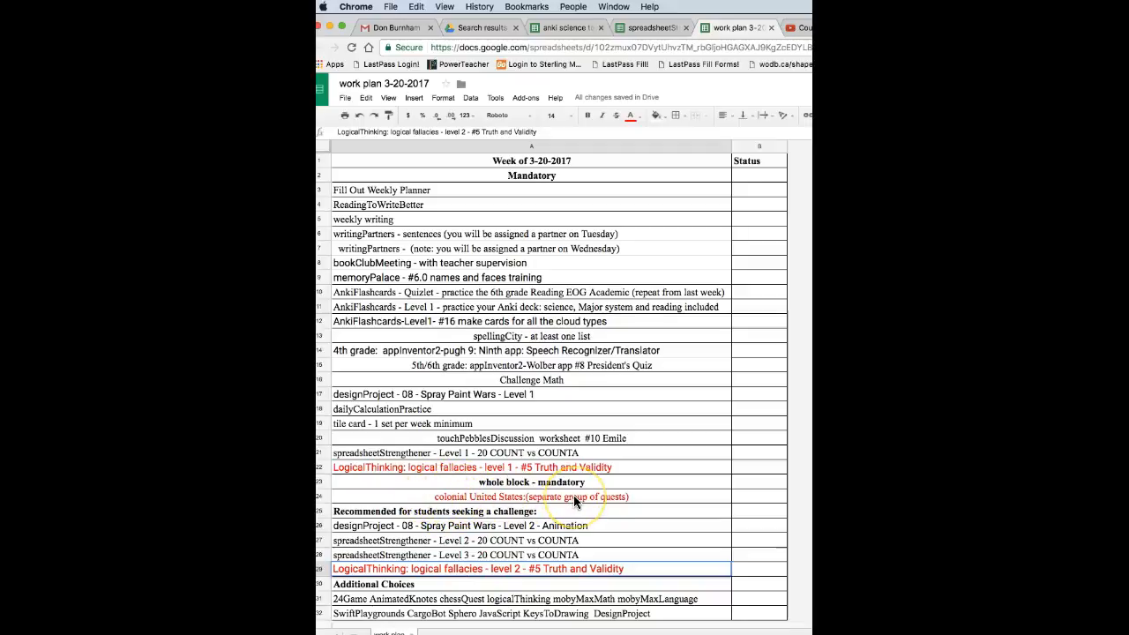